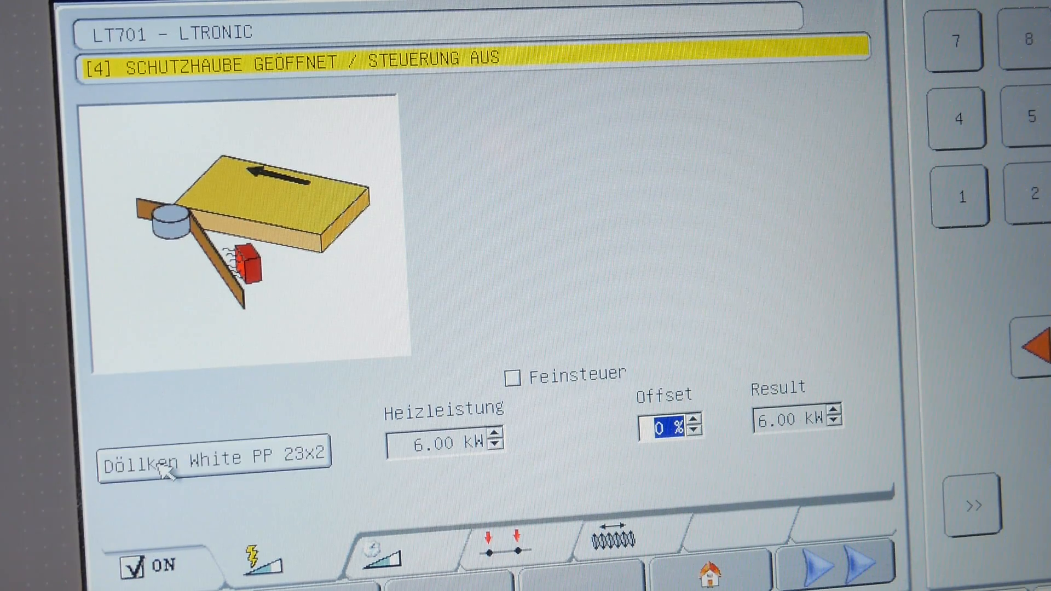
Step: Select an edge from the Auswahl Kante edge database for the LT701 LTronic laser unit
click(214, 453)
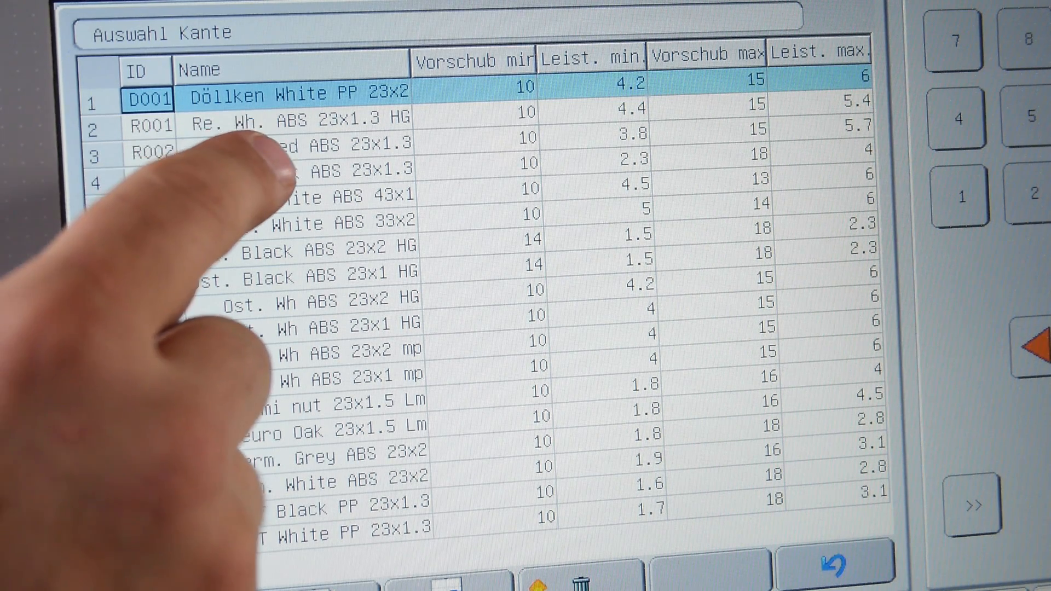
click(289, 172)
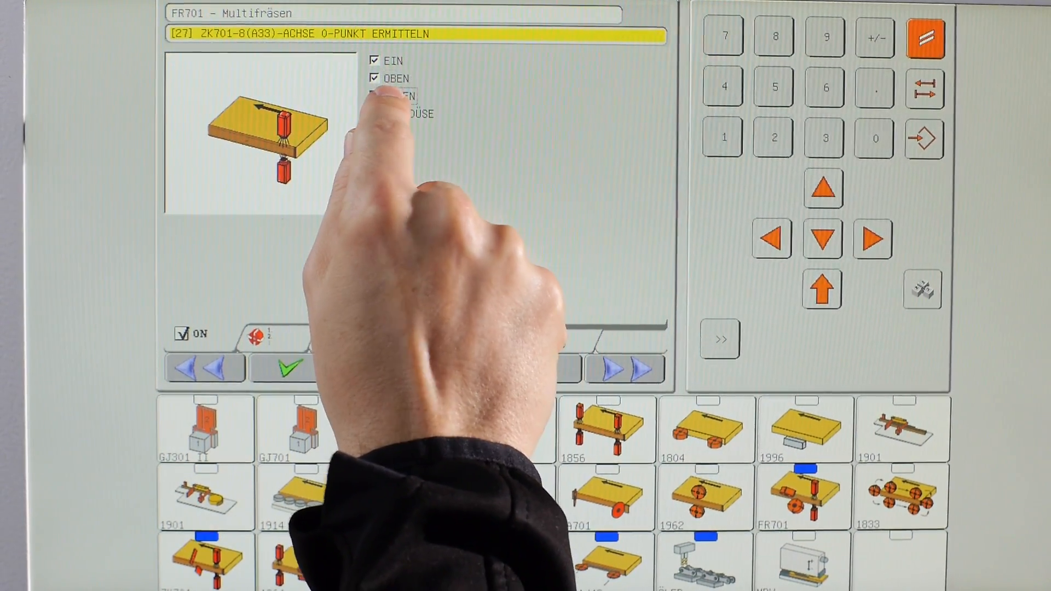
Step: Enable the UNTEN bottom tool on the FR701 Multifräsen page so all options are ticked
click(375, 96)
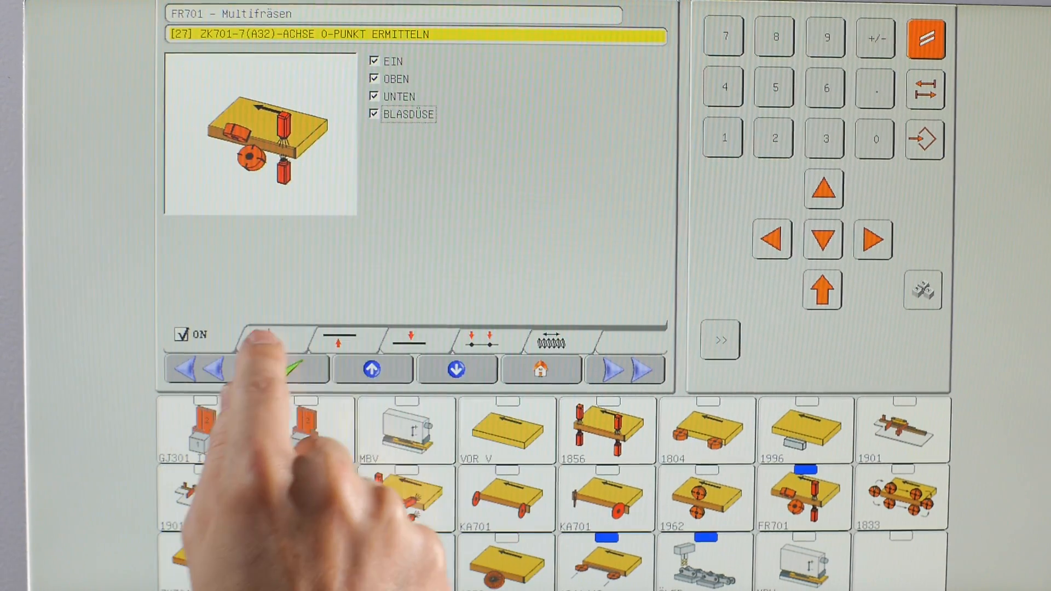